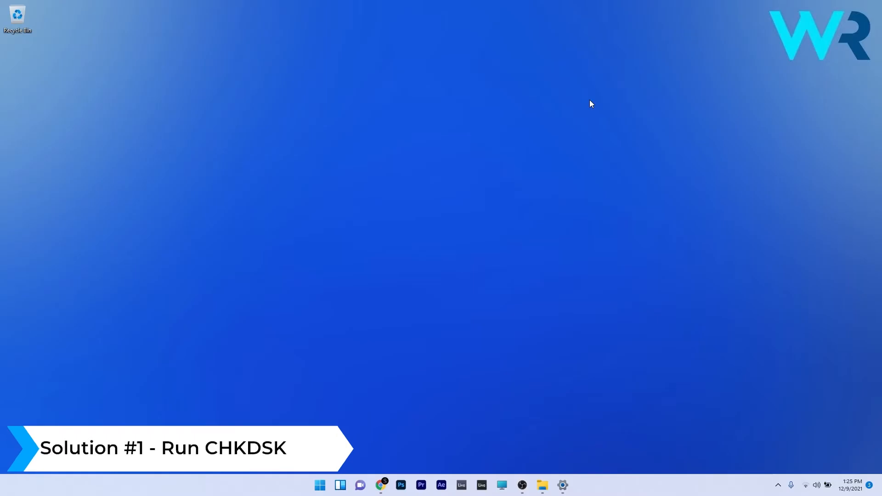
mouse_move(332, 361)
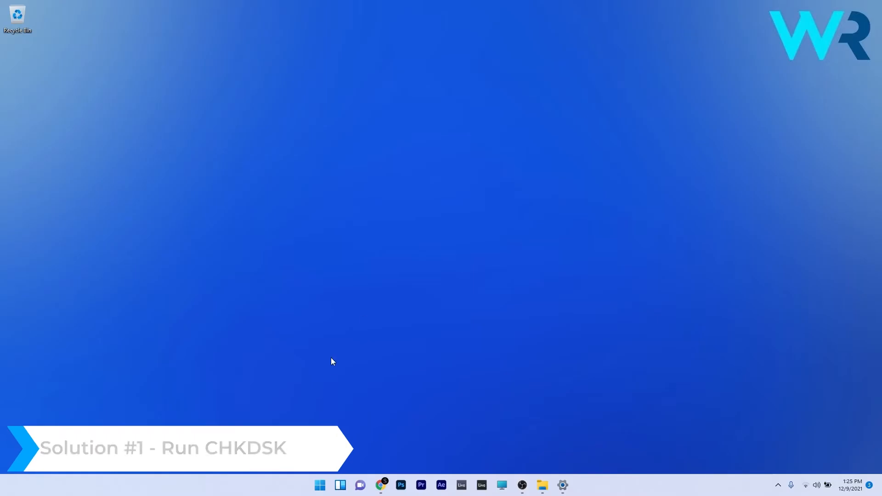
- Search Start for cmd and bring up Command Prompt's run-as-administrator option
click(319, 485)
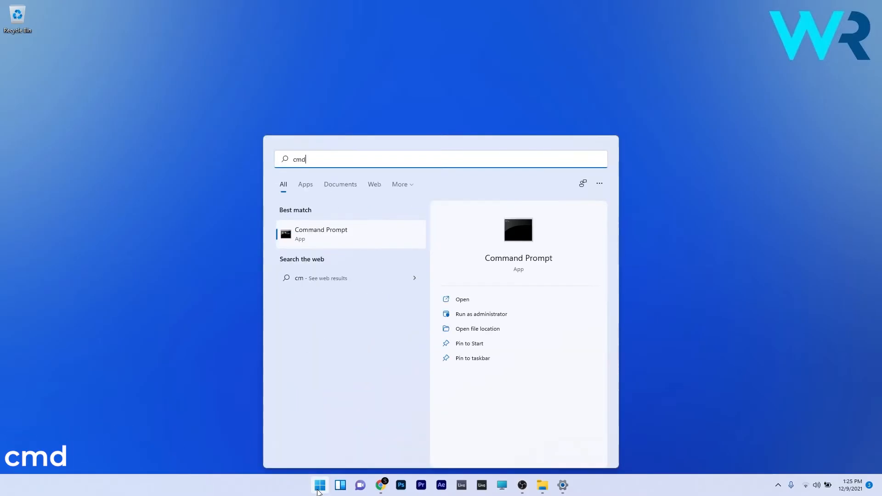
right_click(321, 234)
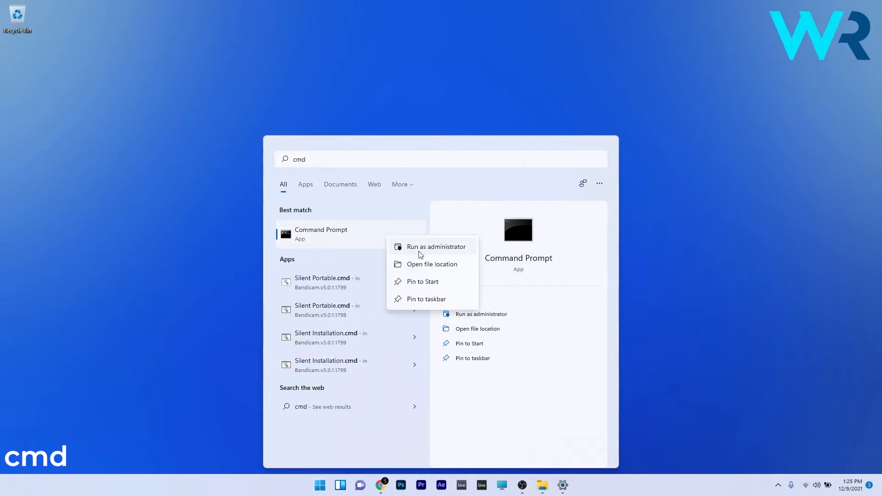
- Launch an administrator Command Prompt, centre it, and enter chkdsk /r
click(436, 246)
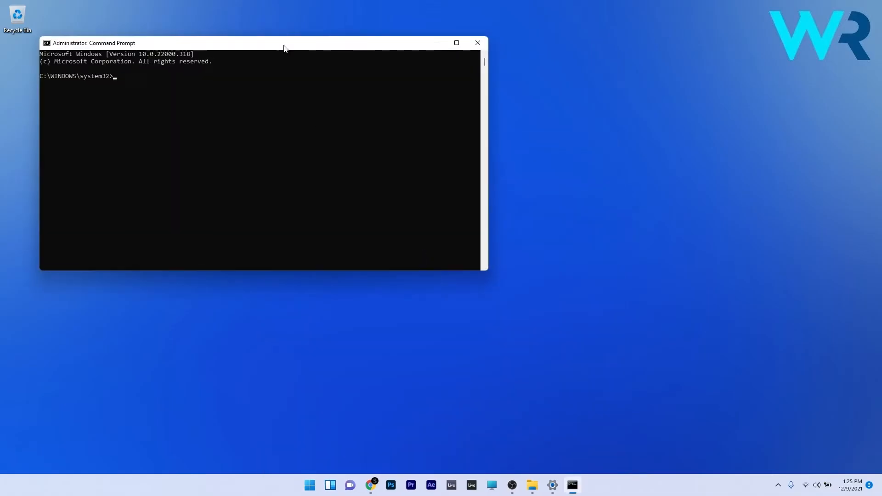
drag(284, 48, 408, 93)
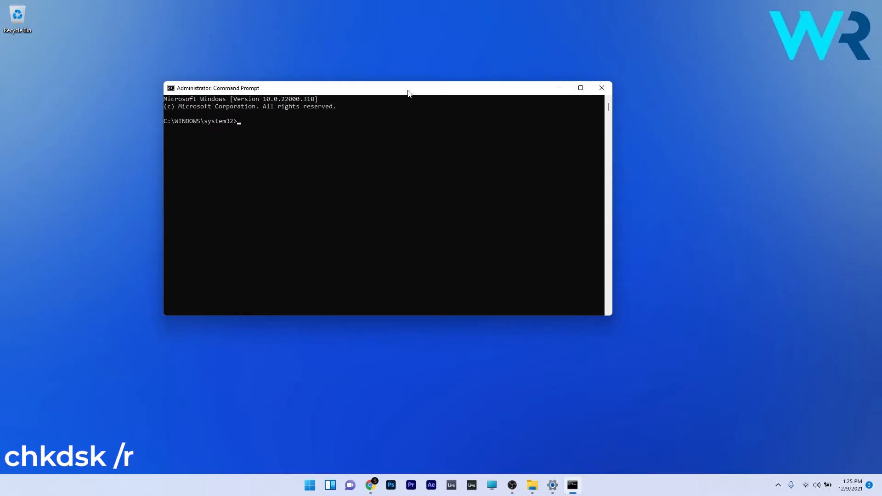
text(chkdsk /r)
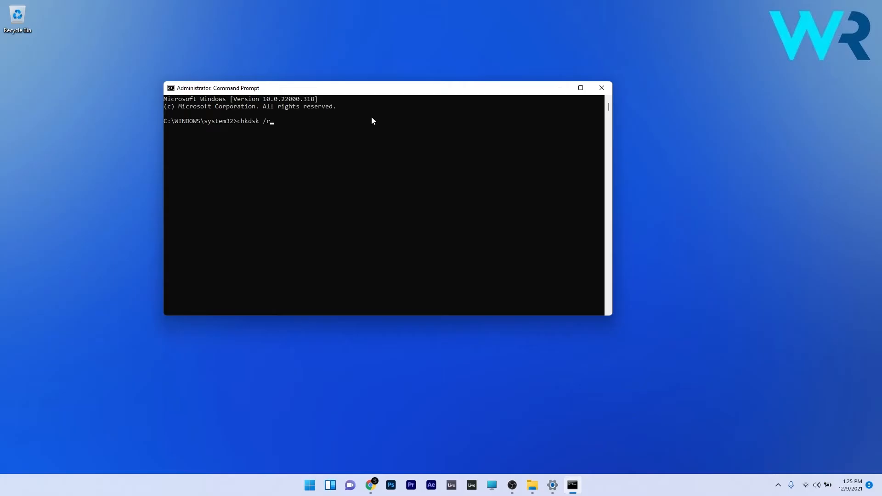
click(601, 88)
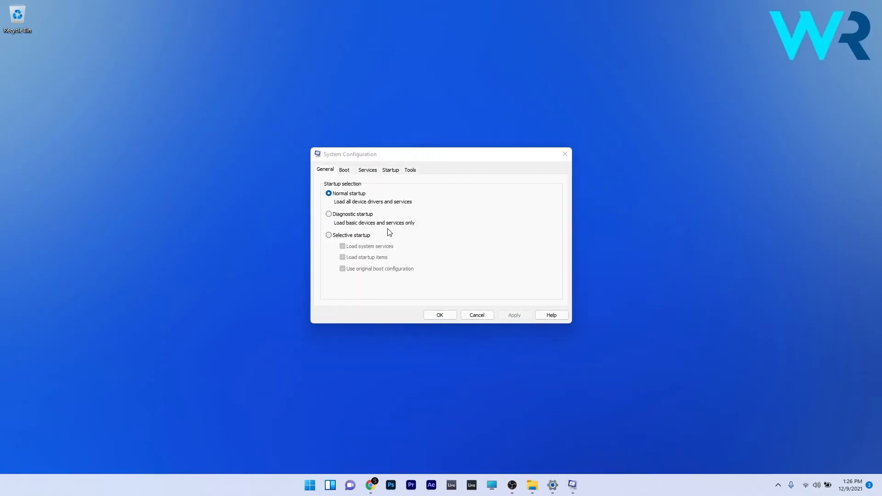
- Uncheck Google Update Service (gupdate) on the Services tab and confirm with OK
click(367, 169)
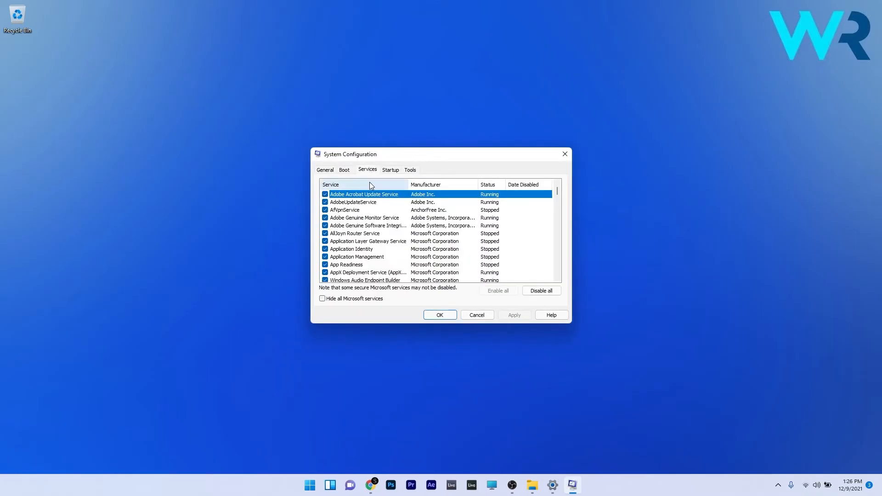
mouse_move(370, 218)
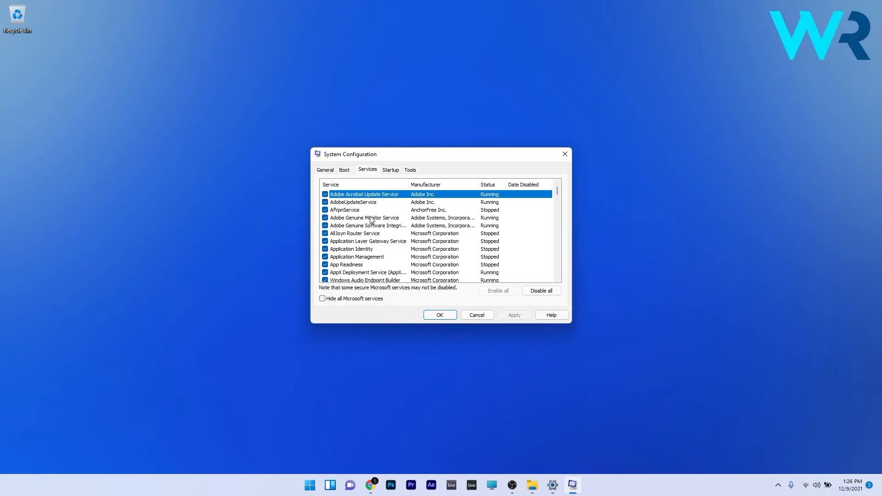
scroll(down, 3)
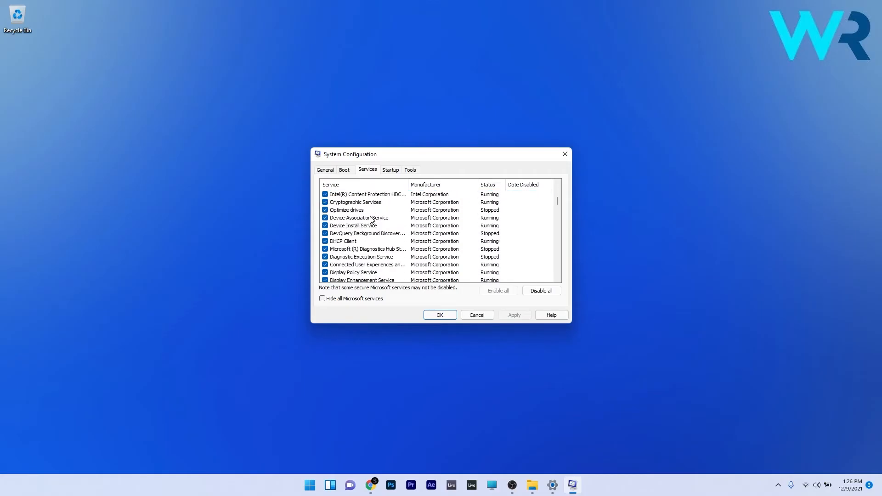
scroll(down, 3)
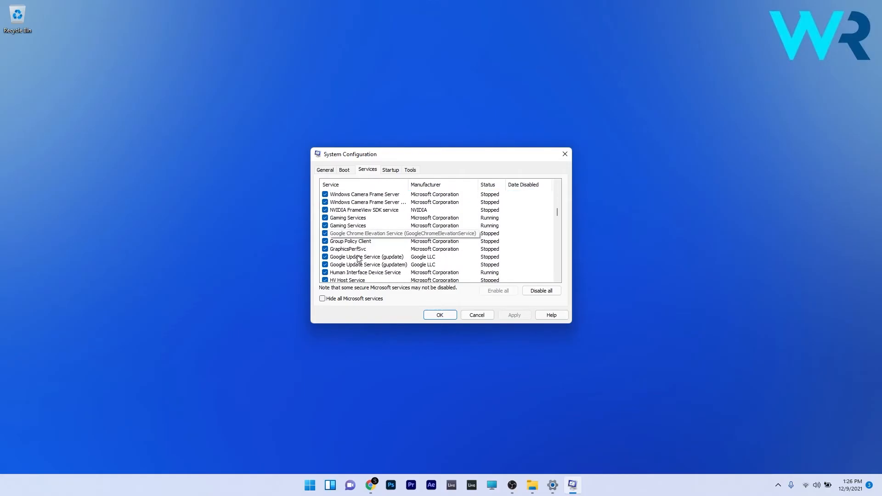
click(325, 258)
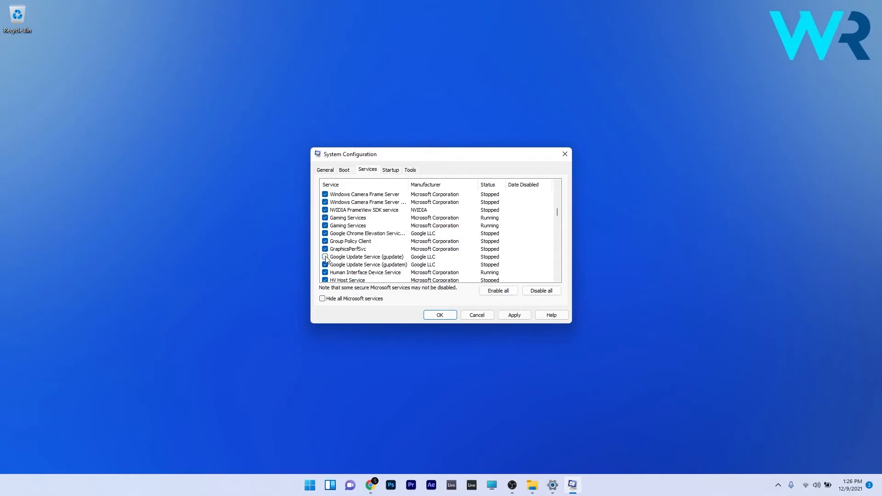
click(325, 256)
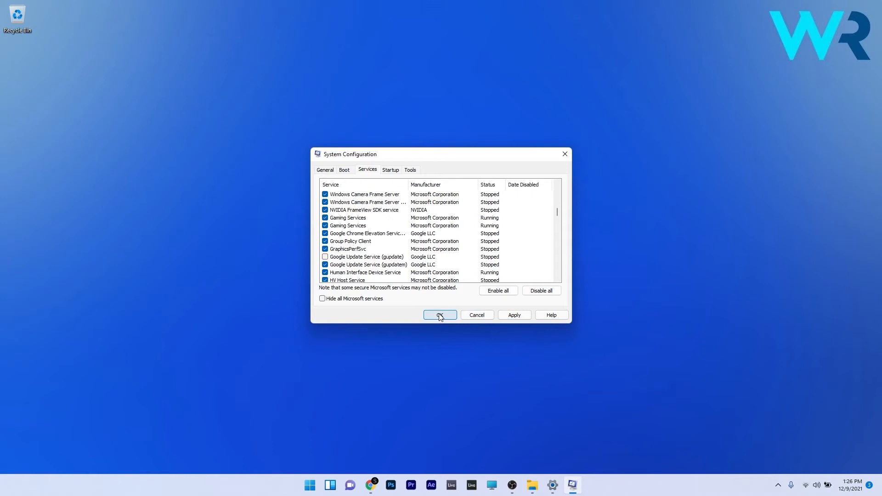
click(440, 314)
text(cmd)
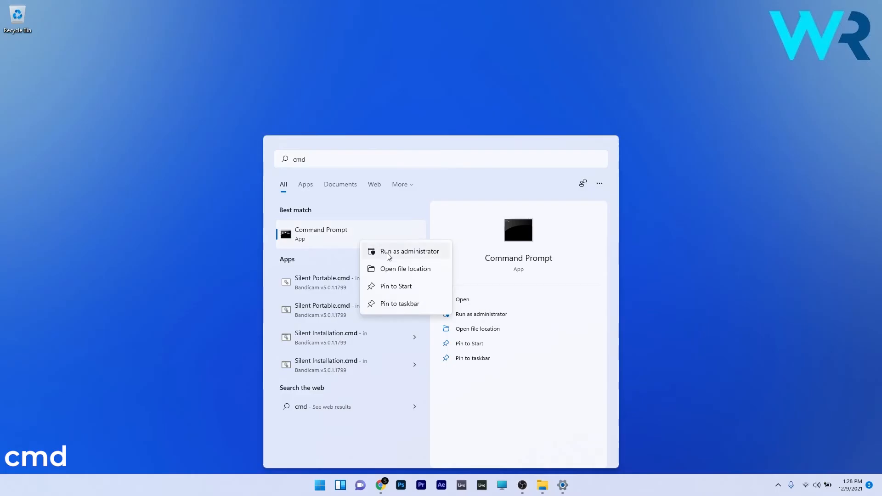
- Choose Run as administrator for Command Prompt from the search results
click(409, 251)
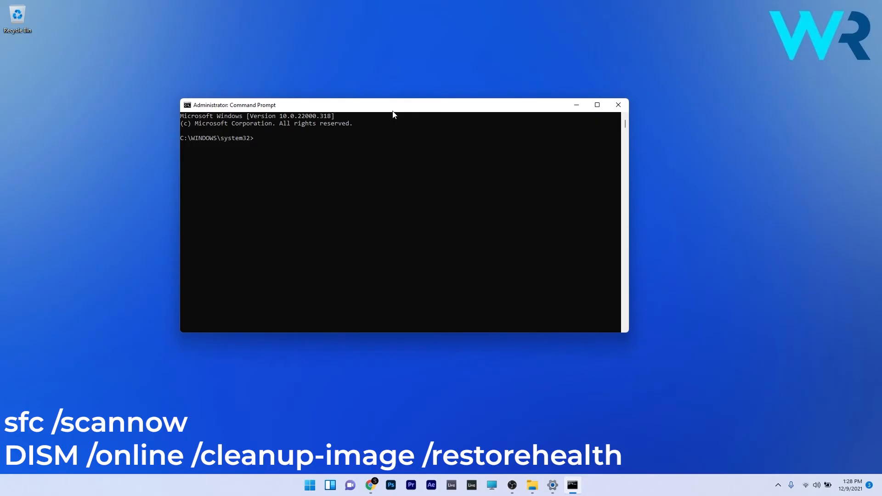
- Enter DISM /online /cleanup-image /restorehealth in the administrator prompt
text(DISM /online /cleanup-image /restorehealth)
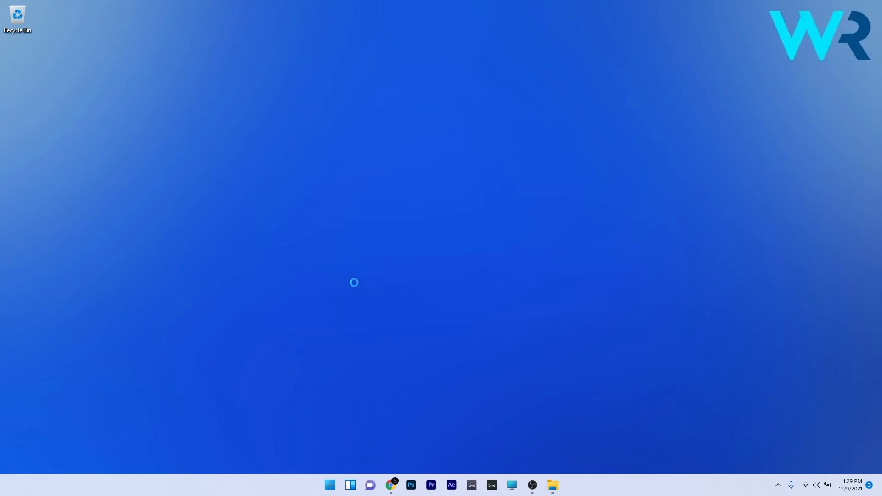
- Search automatically for a Samsung disk drive driver update, then close the already-best-driver result
click(562, 485)
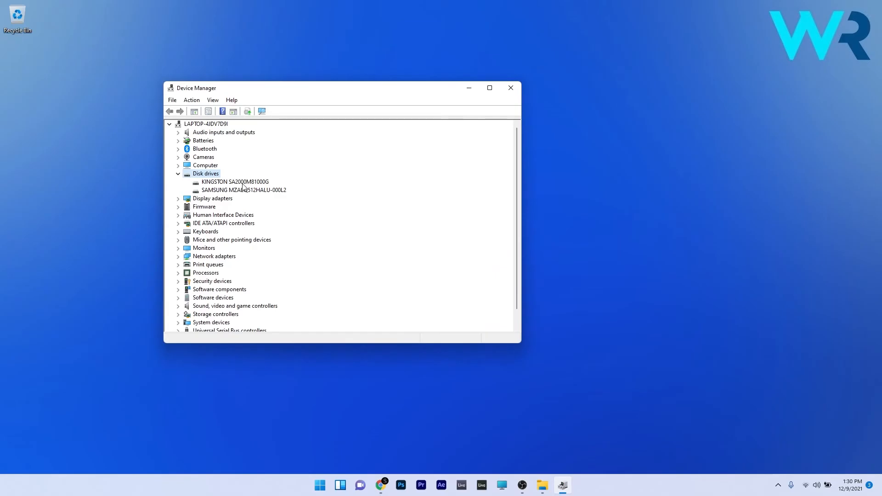
mouse_move(244, 190)
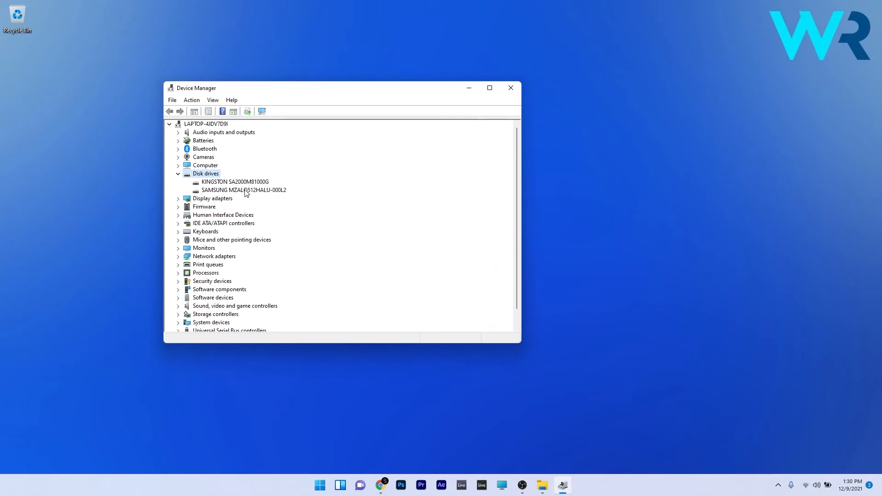
right_click(243, 190)
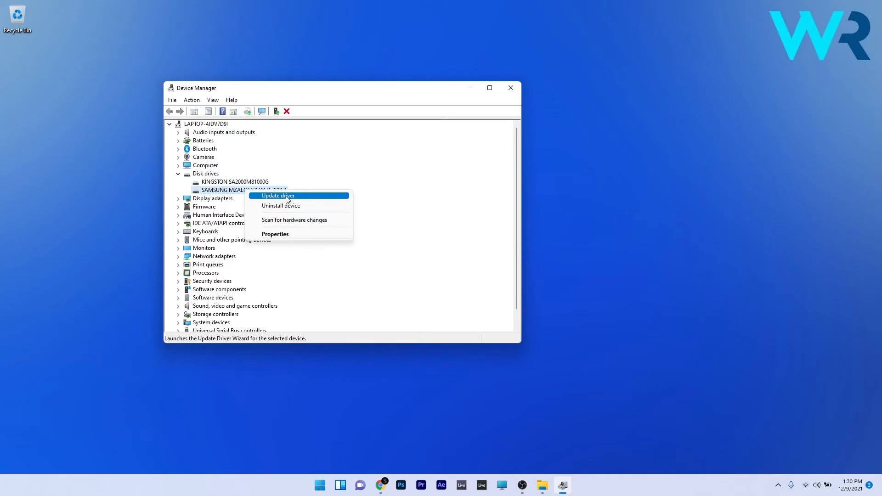
click(278, 196)
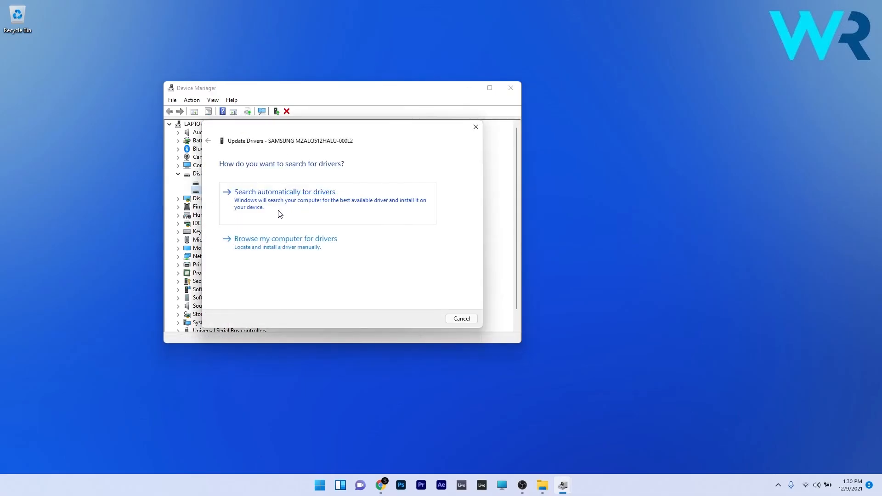
click(284, 191)
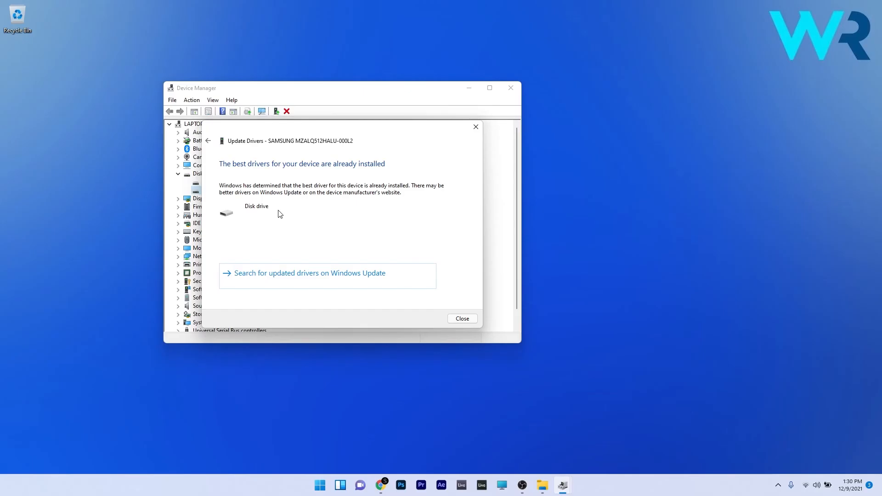
click(461, 318)
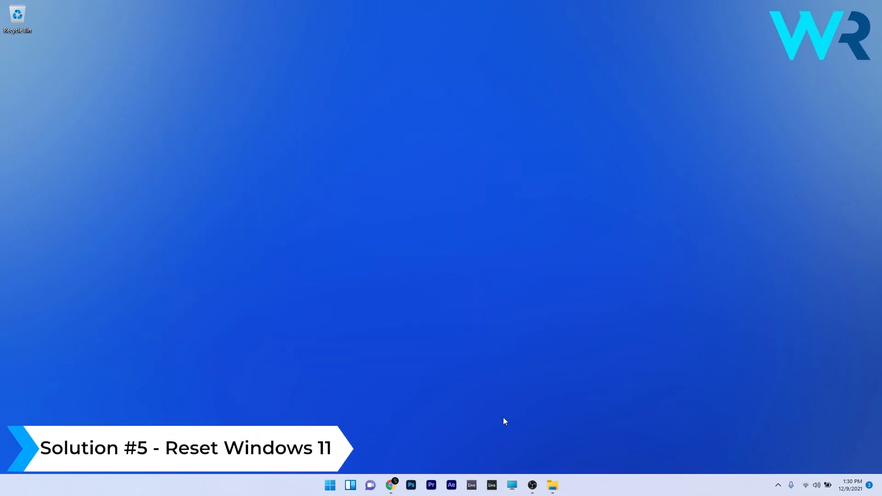
- Launch Settings from the Start menu's pinned apps
click(330, 484)
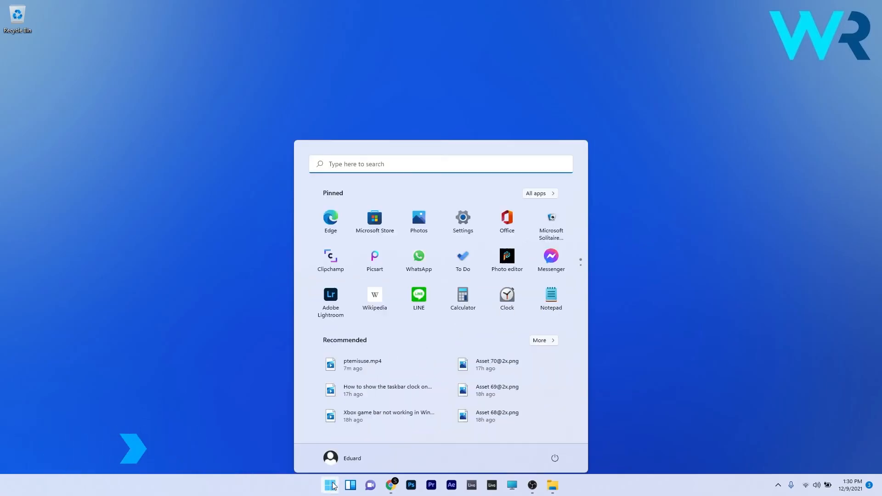
click(462, 217)
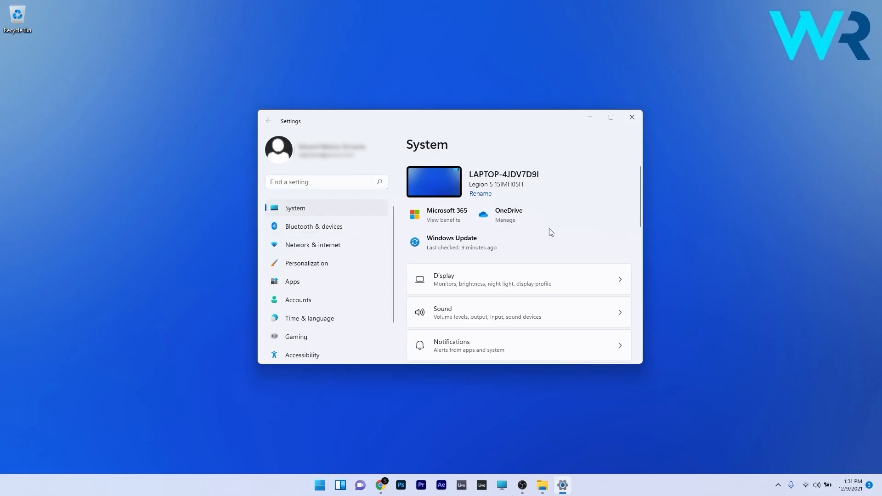
- Scroll the System page down to reach Recovery
scroll(down, 3)
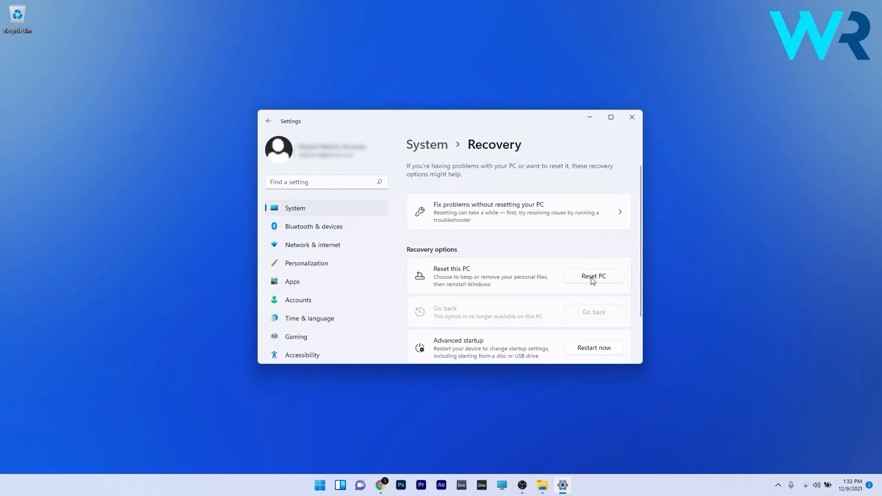
- Start Reset PC, choose the personal-files option, and select Local reinstall
click(593, 276)
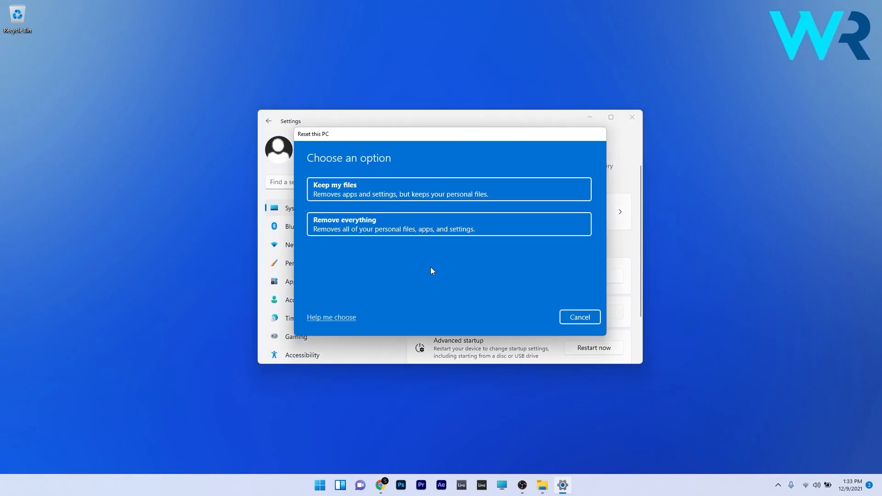
click(449, 189)
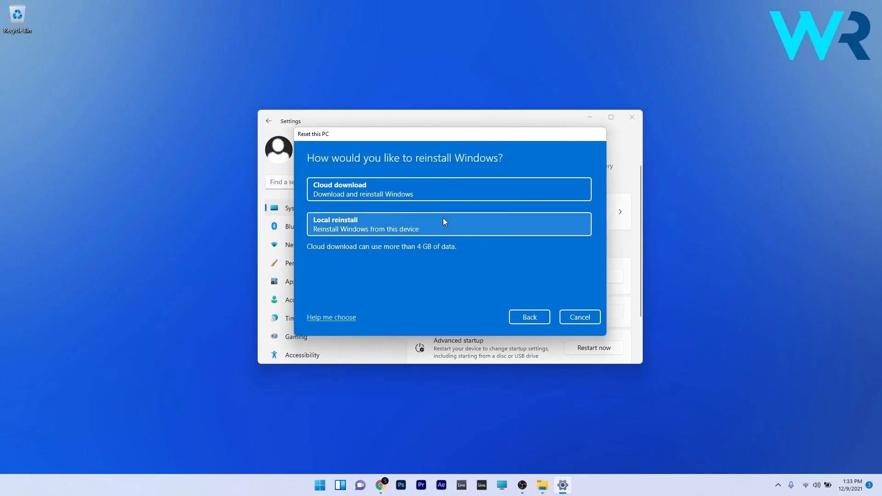
click(448, 224)
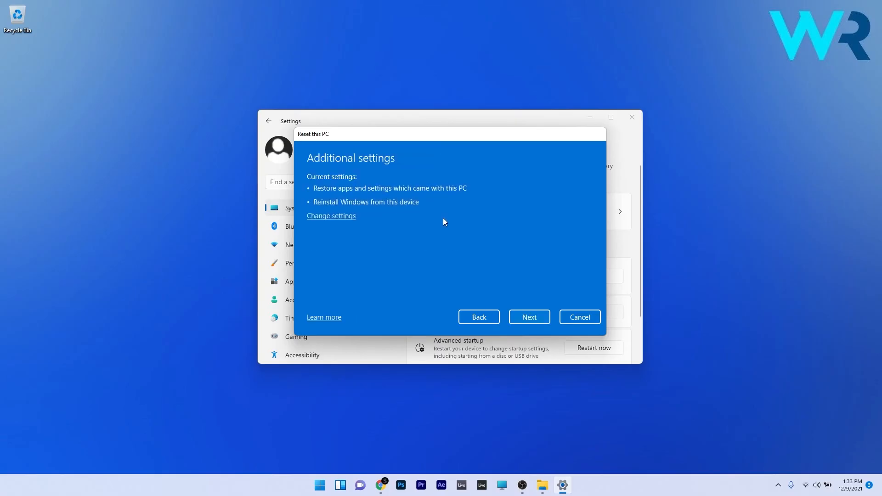